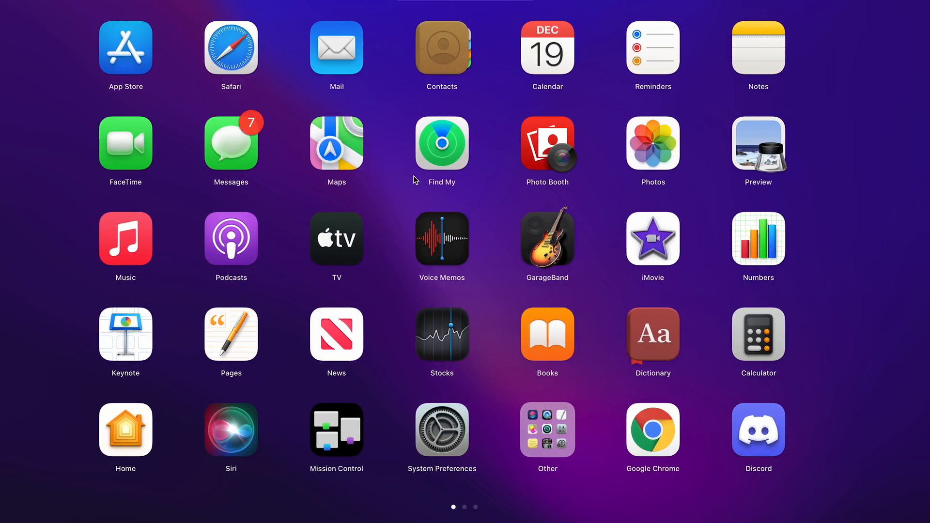
Complete 'Do you have games on your phone?' as Title-style Comic Sans size 90 text coloured red
scroll(left, 3)
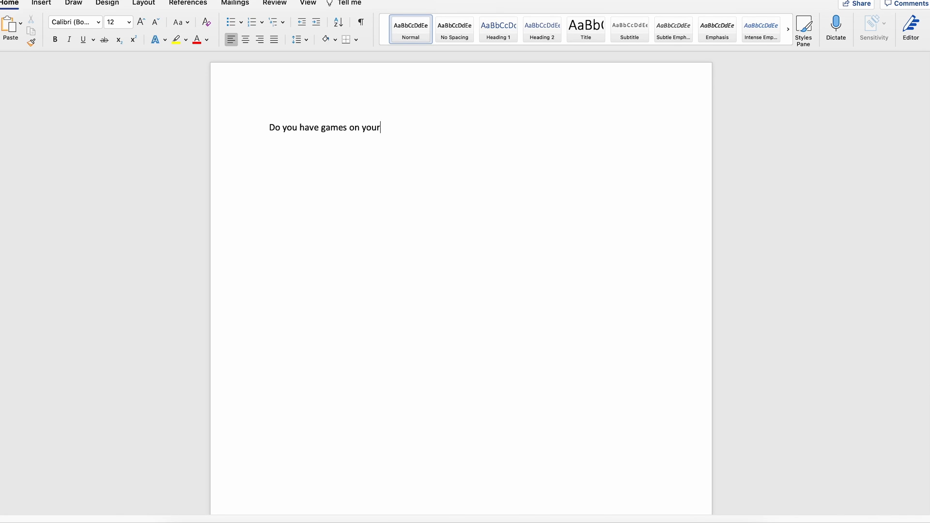
text(phone?)
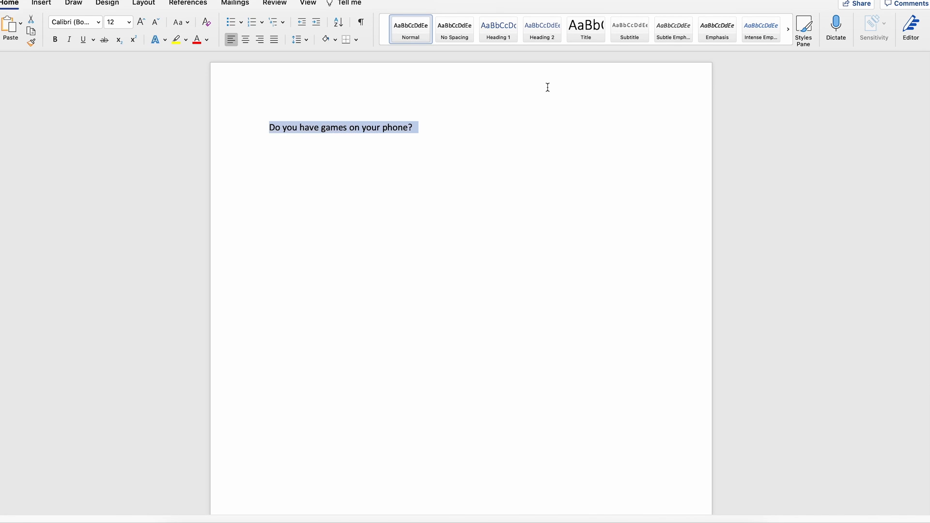
click(585, 29)
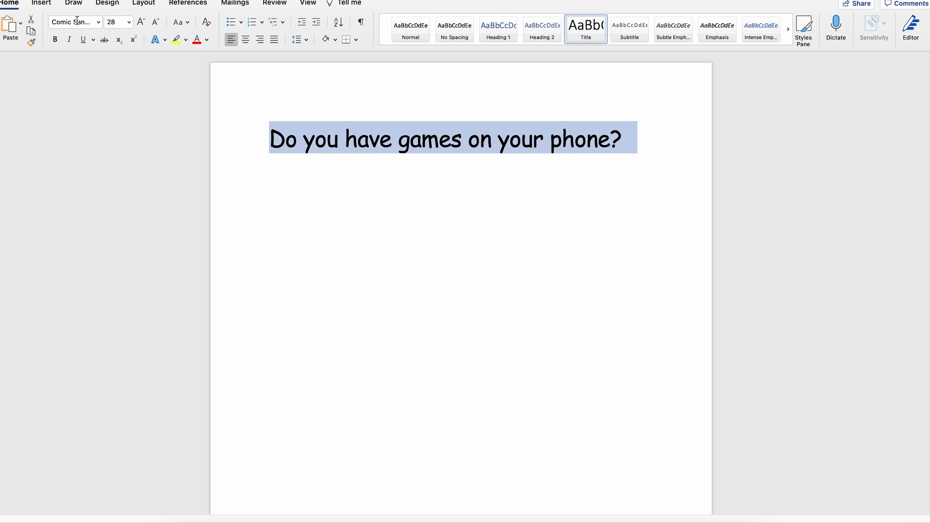
click(208, 40)
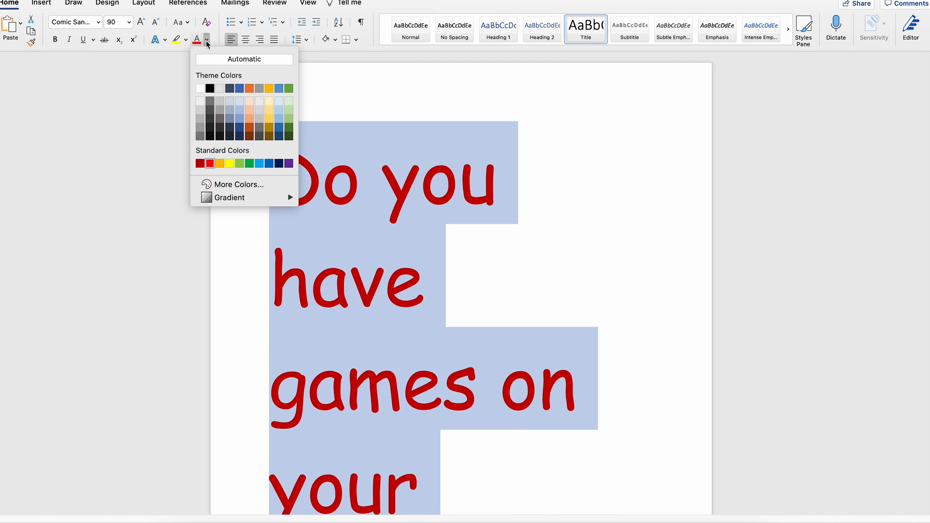
click(227, 163)
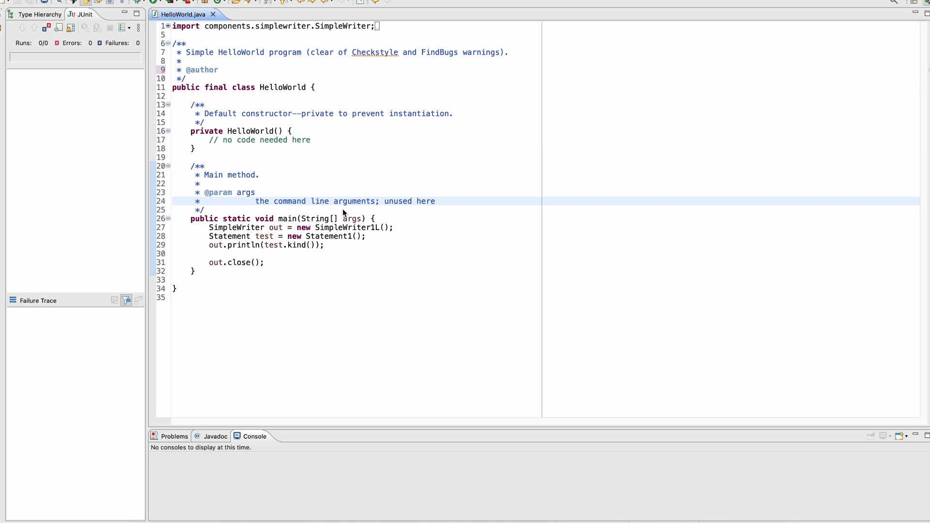
mouse_move(410, 231)
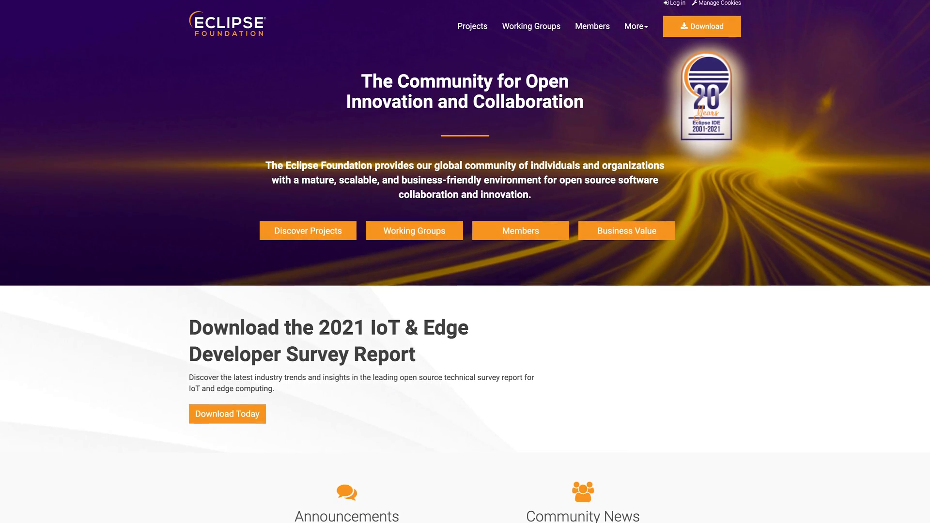
Scroll down through the Eclipse Foundation homepage after viewing HelloWorld.java
scroll(down, 3)
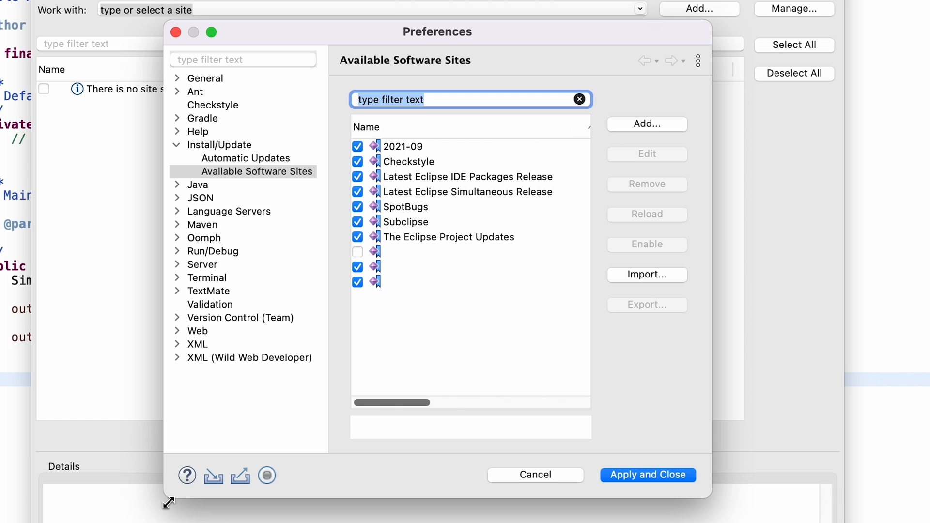
mouse_move(487, 194)
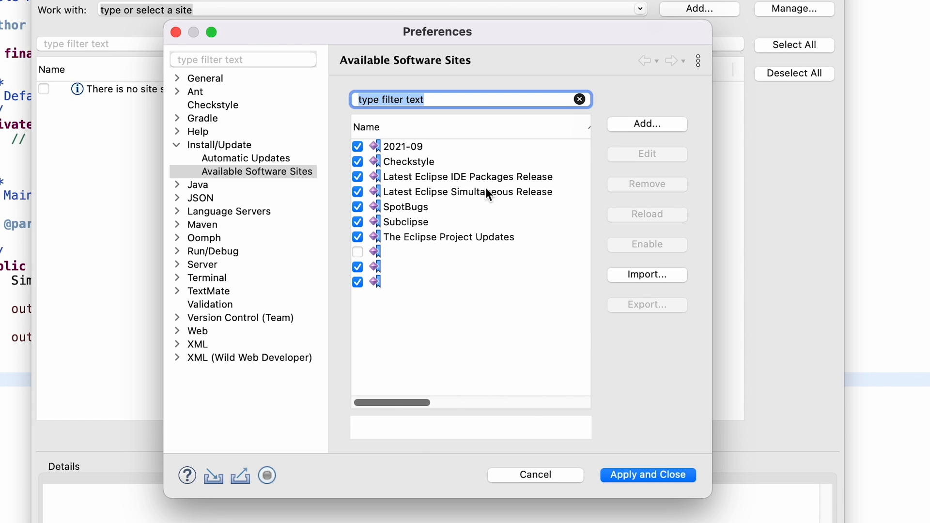
mouse_move(488, 136)
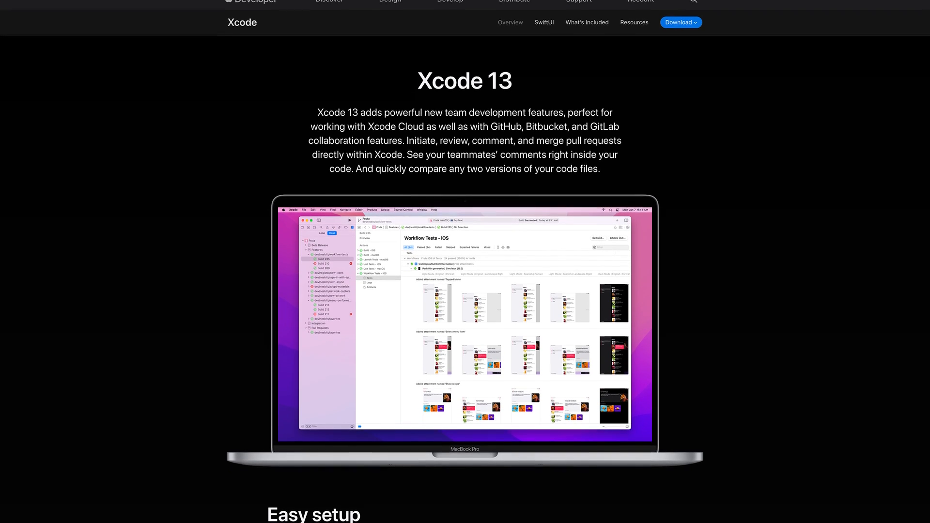
Scroll through the Xcode 13 overview and the 9to5Mac M1 Max MacBook Pro article
scroll(down, 3)
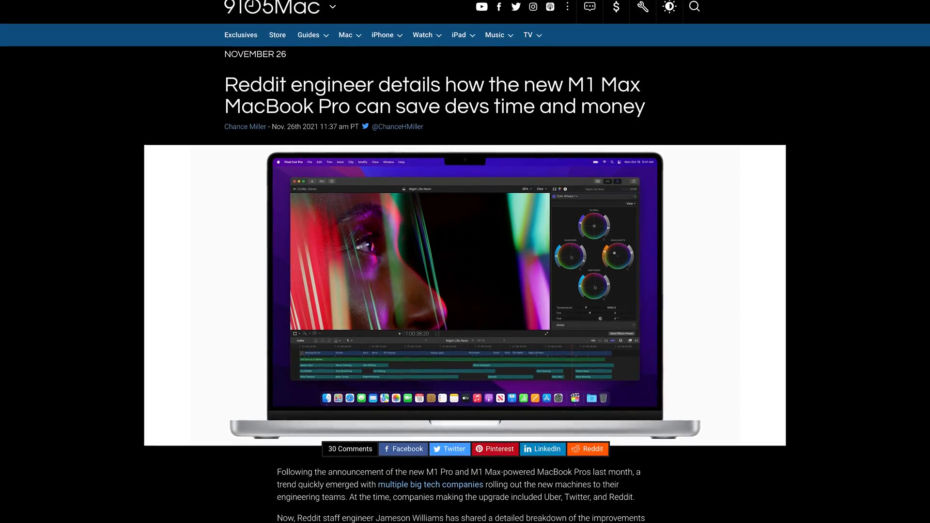
scroll(down, 3)
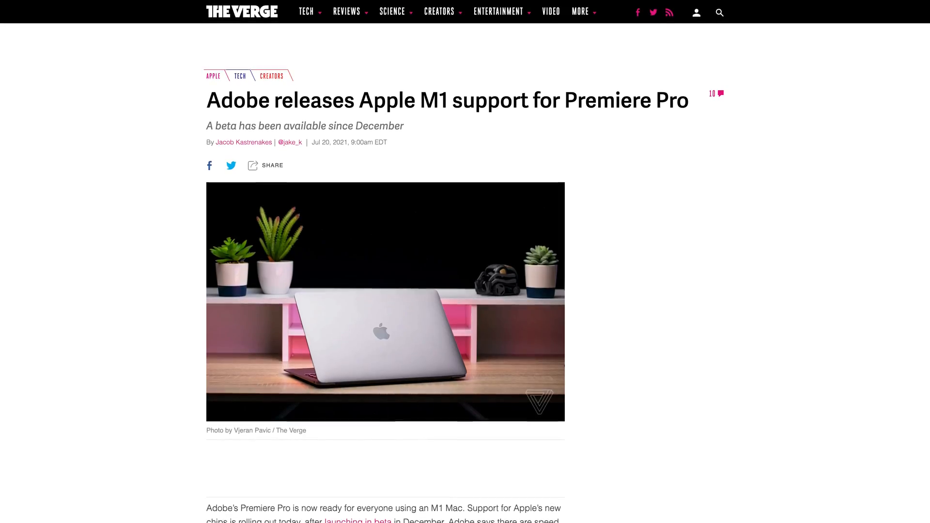
Scroll down through The Verge article on Adobe's M1 support for Premiere Pro
scroll(down, 3)
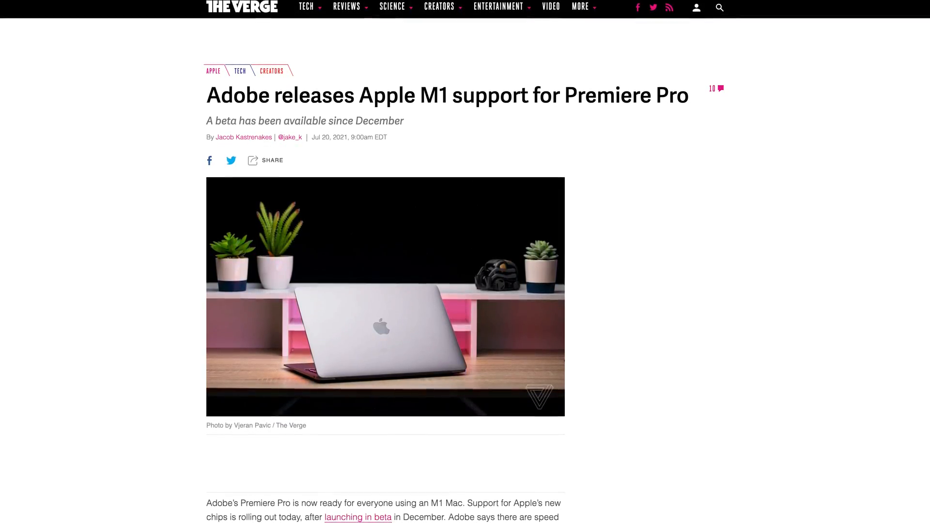
scroll(down, 3)
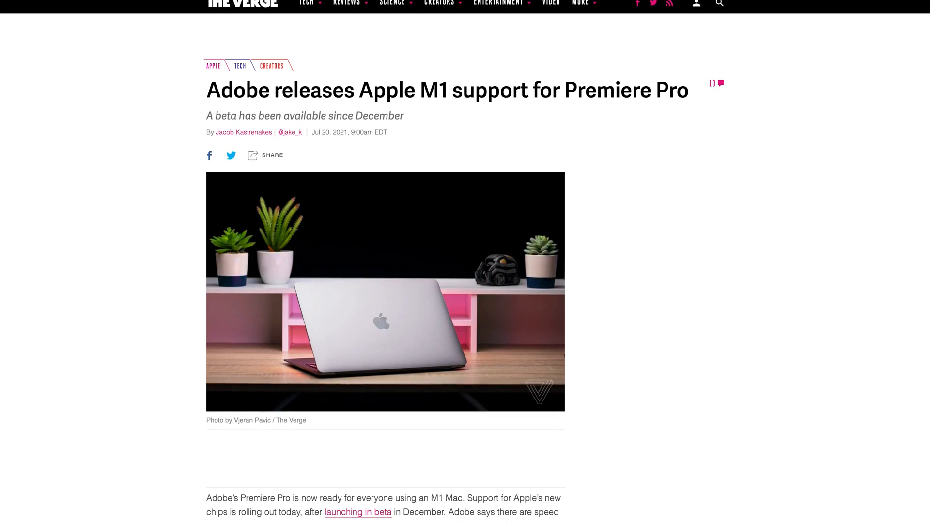
scroll(down, 3)
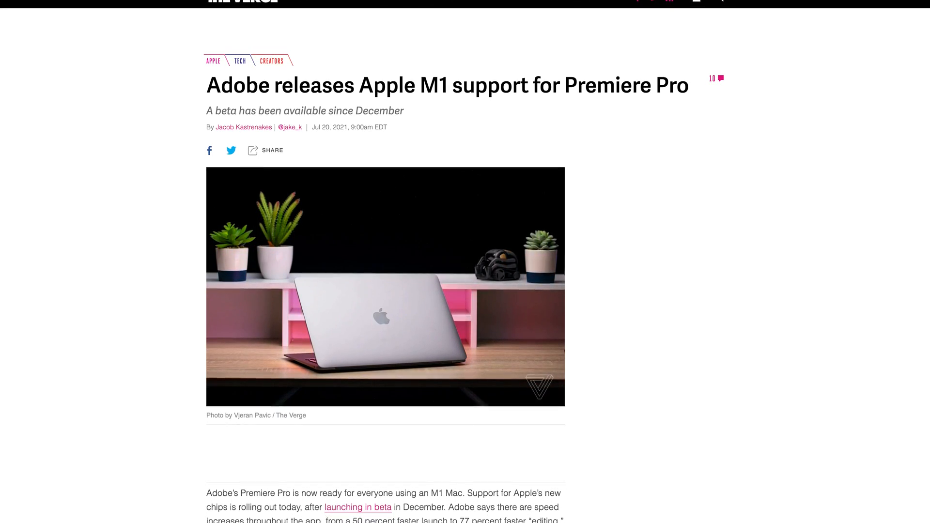
scroll(down, 3)
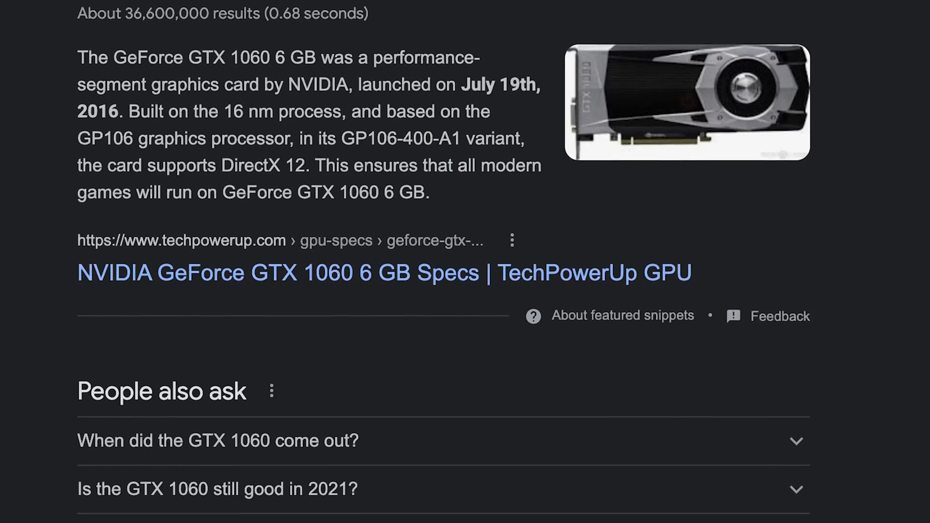
Scroll through the Google results for the GeForce GTX 1060 6 GB release
scroll(down, 3)
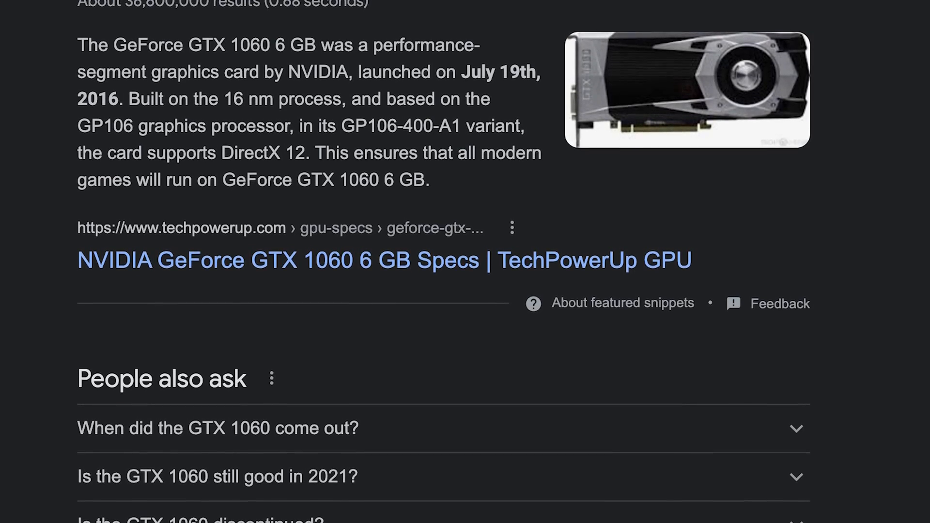
scroll(down, 3)
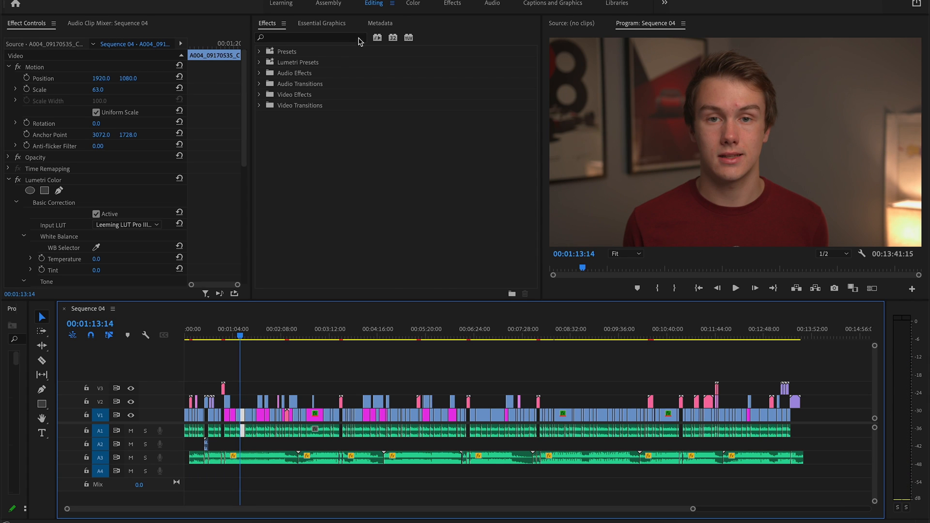
Show Sequence 04's clip metadata with File Properties expanded and playhead at 00:00:51:10
click(380, 22)
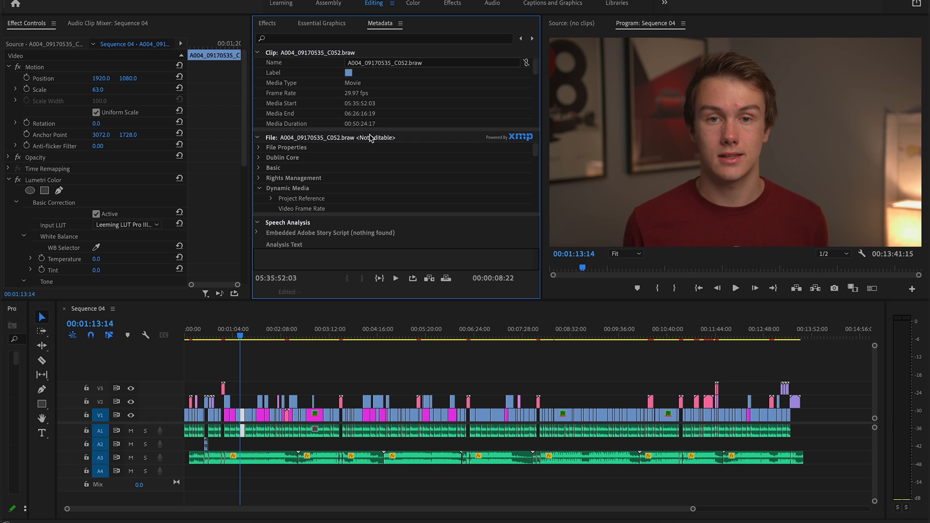
click(258, 148)
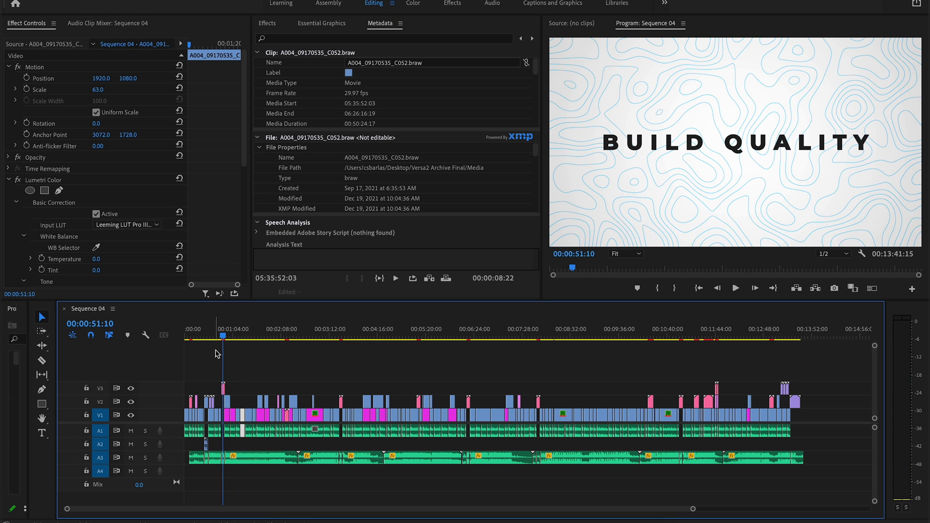
click(340, 330)
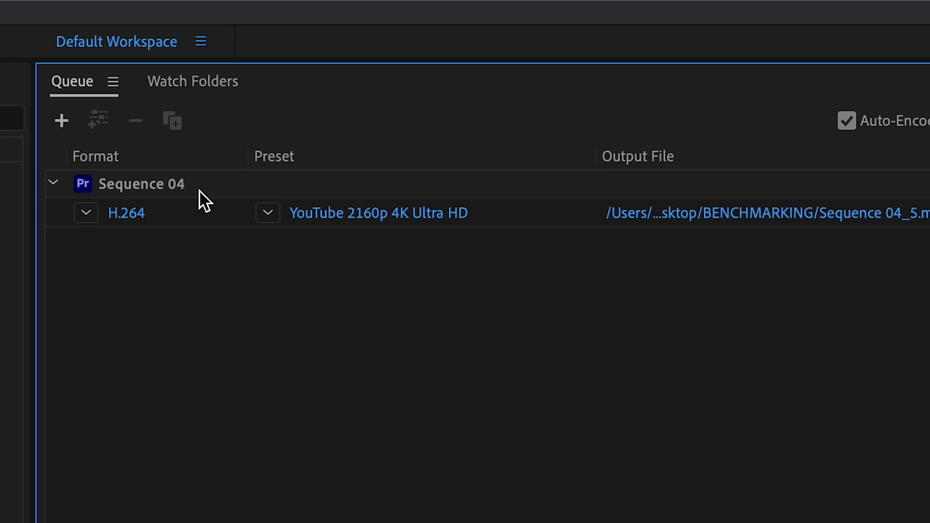
Select the Sequence 04 H.264 YouTube 2160p 4K job, then scroll the Dell XPS throttling thread
click(142, 183)
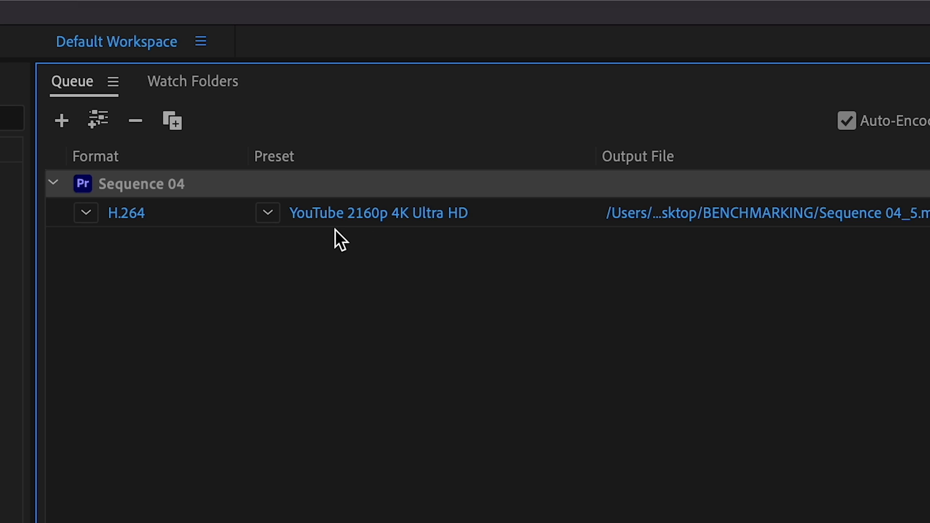
mouse_move(362, 241)
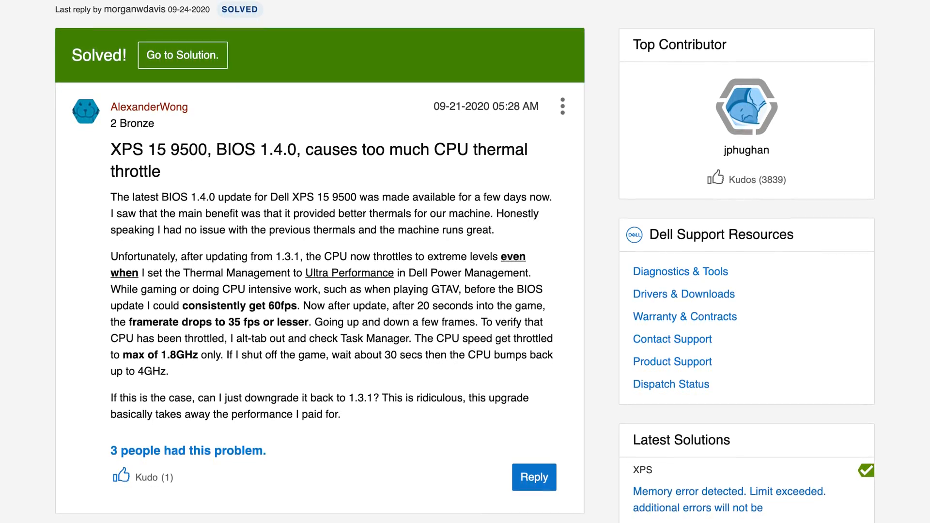
scroll(down, 3)
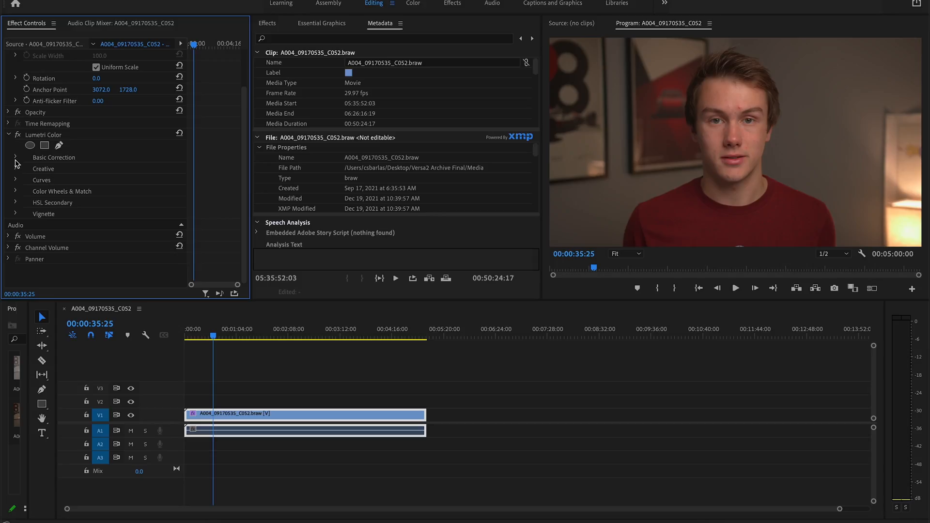
Expand Lumetri Color's Creative settings for A004_09170535_C052 and move the playhead near its end
click(16, 169)
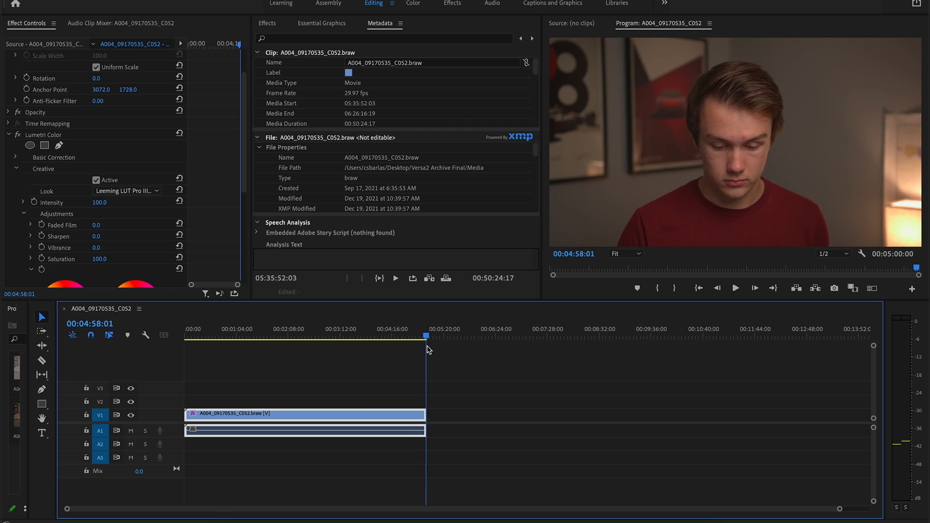
click(355, 336)
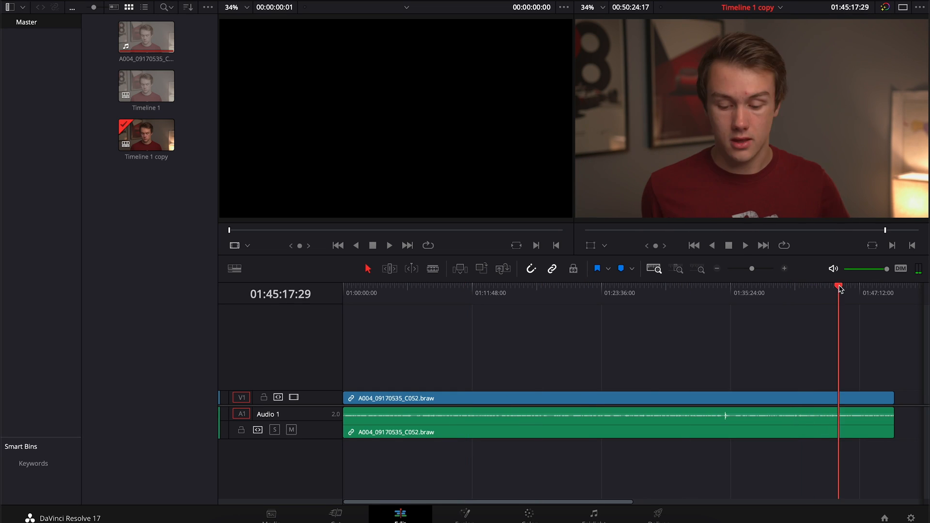
Jump the Timeline 1 copy playhead near the end of the A004_09170535_C052.braw clip
click(563, 292)
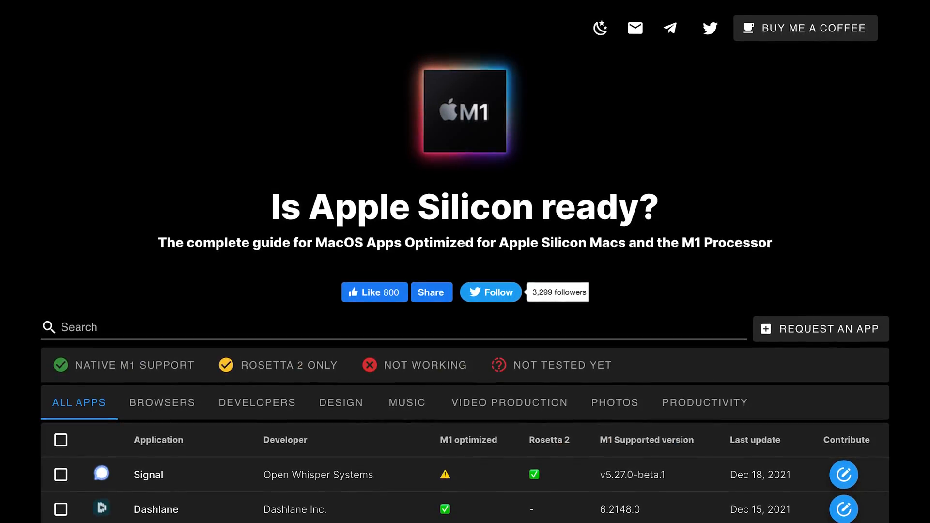
Scroll isapplesiliconready.com down to the All Apps table showing Signal and Dashlane status
scroll(down, 3)
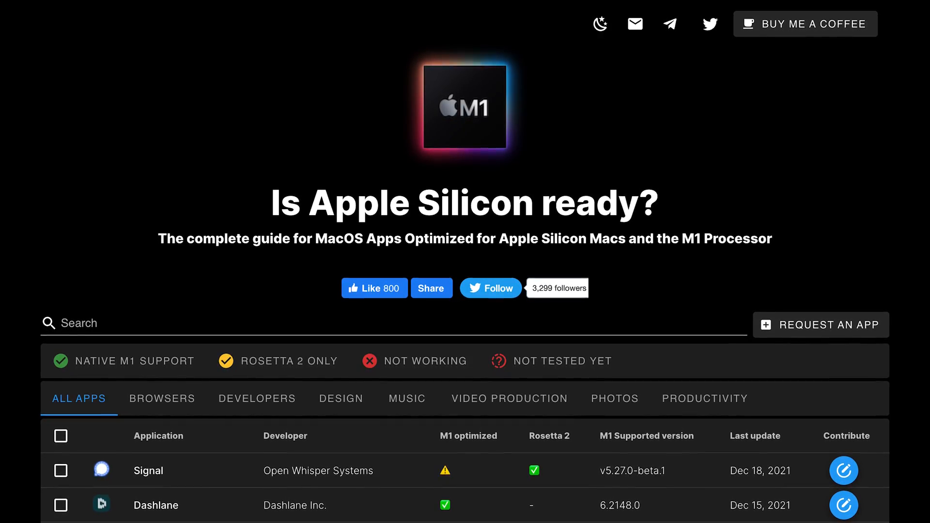
scroll(down, 3)
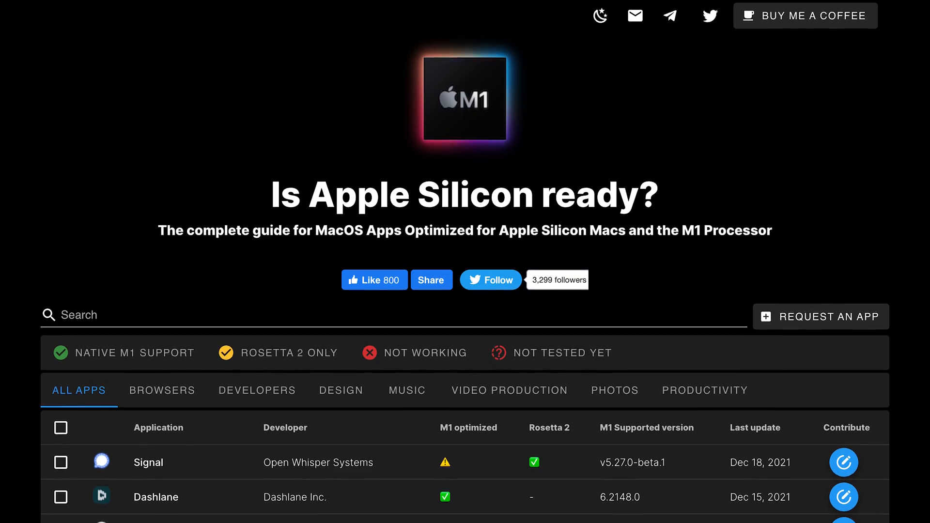
scroll(down, 3)
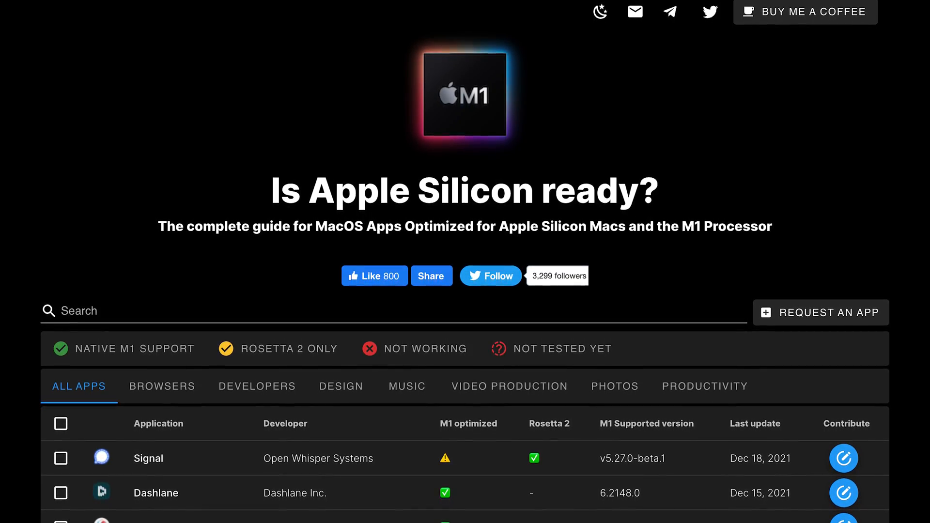
scroll(down, 3)
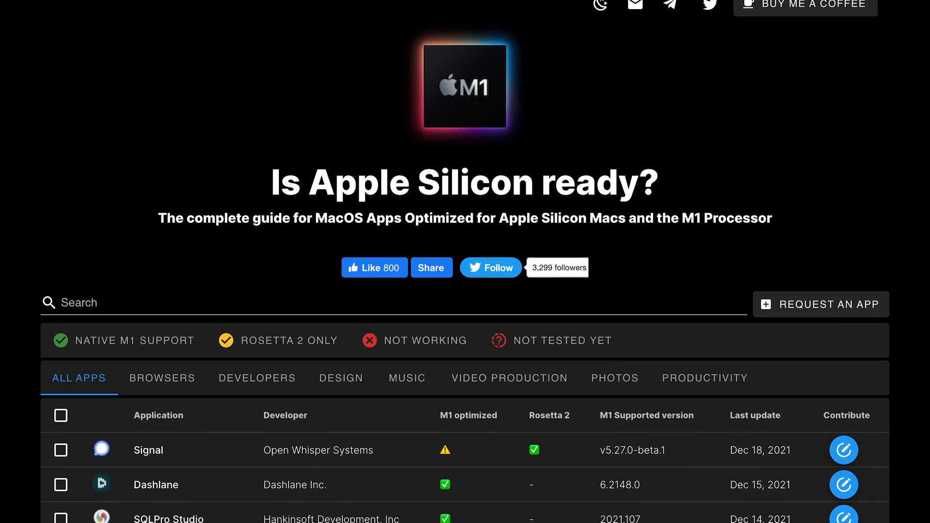
scroll(down, 3)
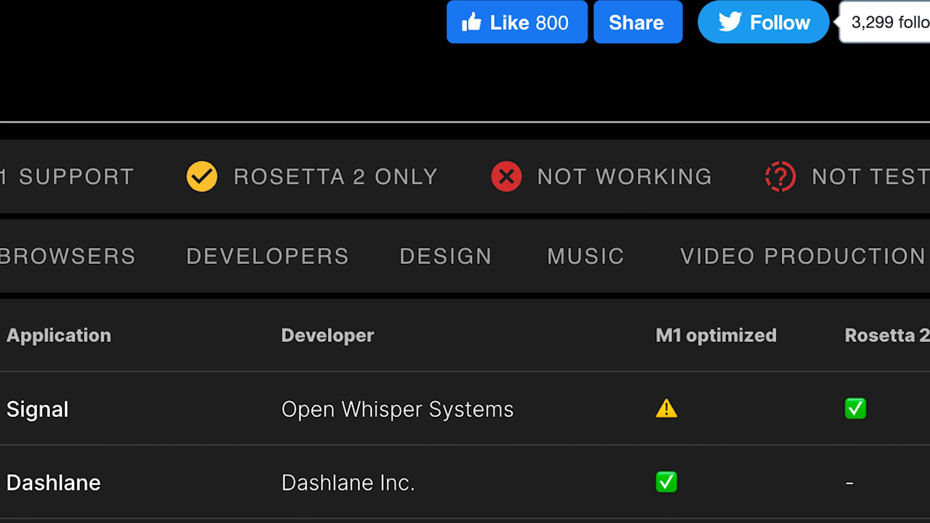